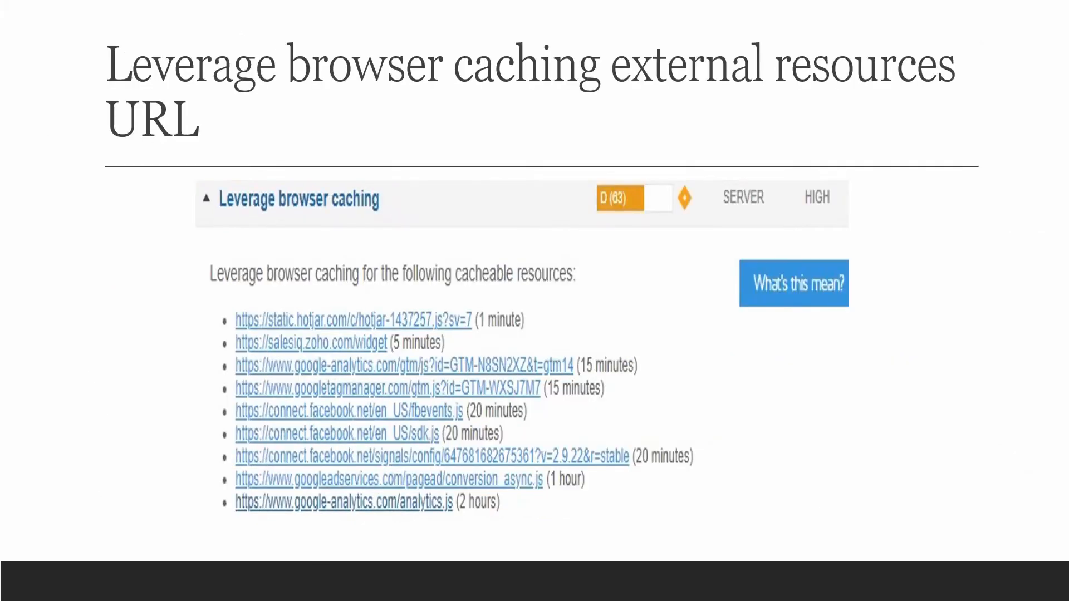
Advance the slideshow through the Reduce DNS Lookups slide to the Third-party resources flowchart
key(Right)
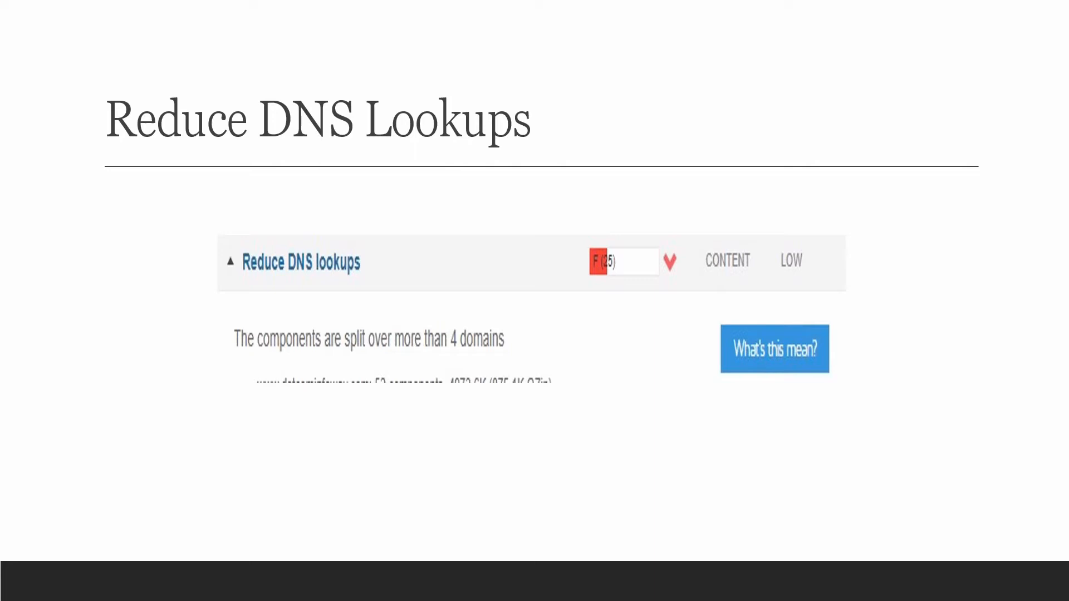
key(Right)
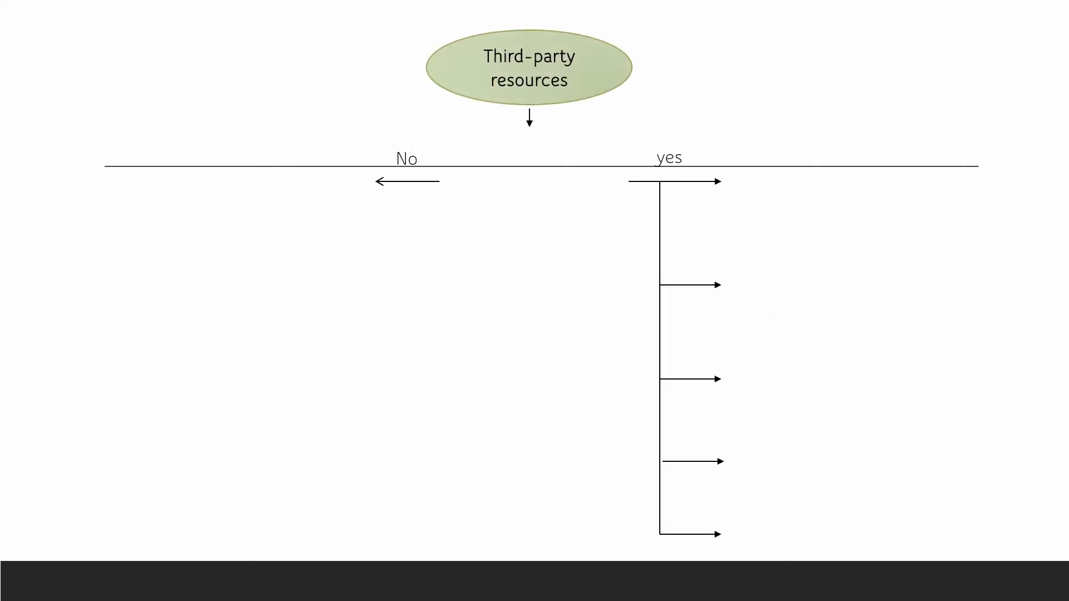